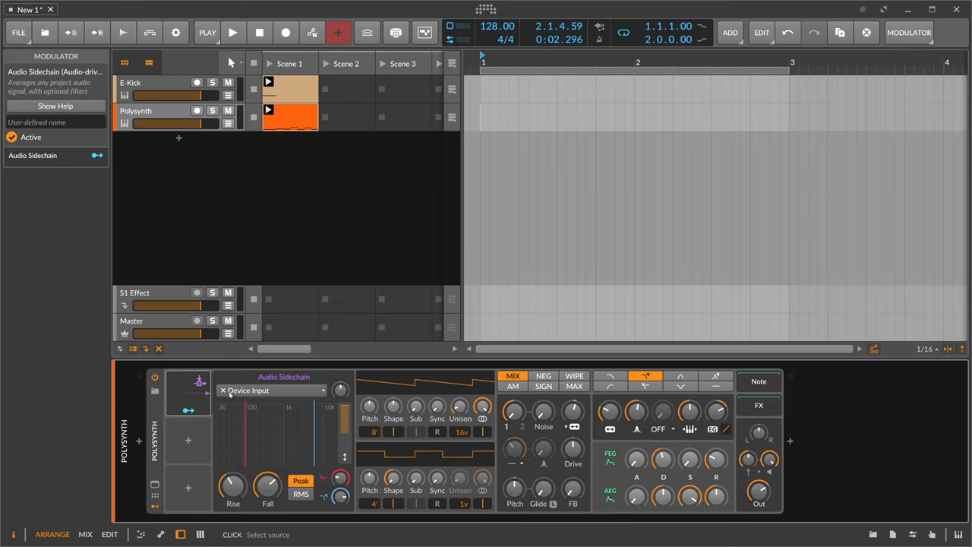
{"action": "mouse_move", "coordinate": [218, 129]}
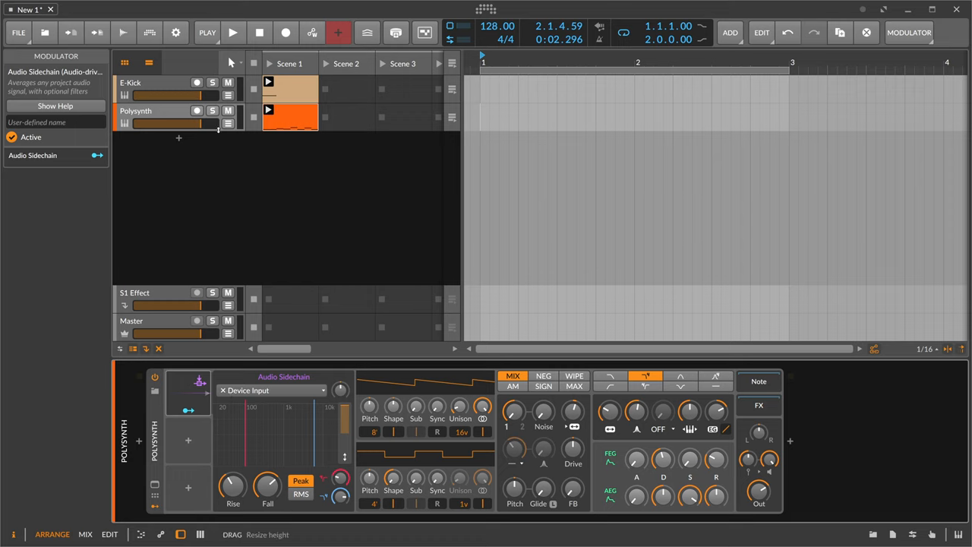
Solo and unsolo Polysynth, then set the Audio Sidechain source to E-Kick (POST).
{"action": "left_click", "coordinate": [233, 32]}
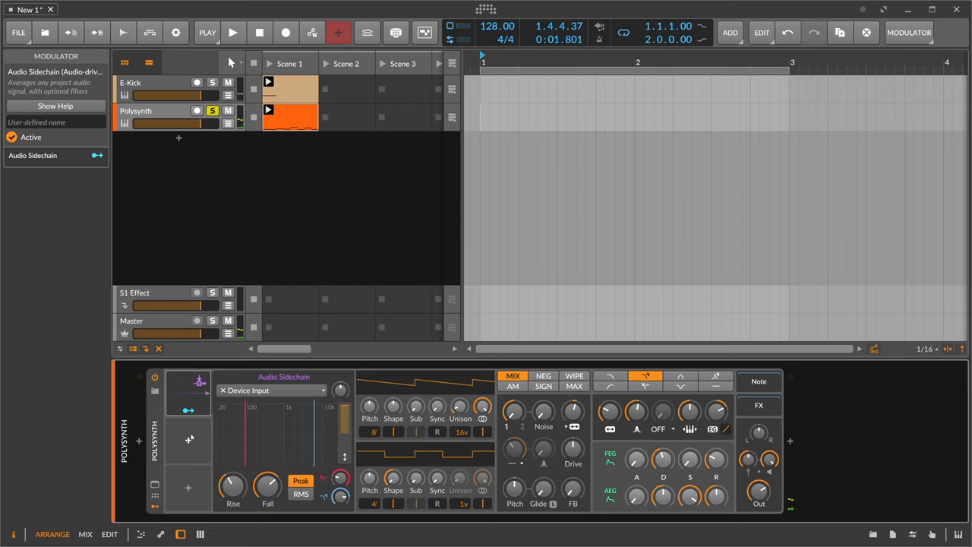
{"action": "left_click", "coordinate": [232, 32]}
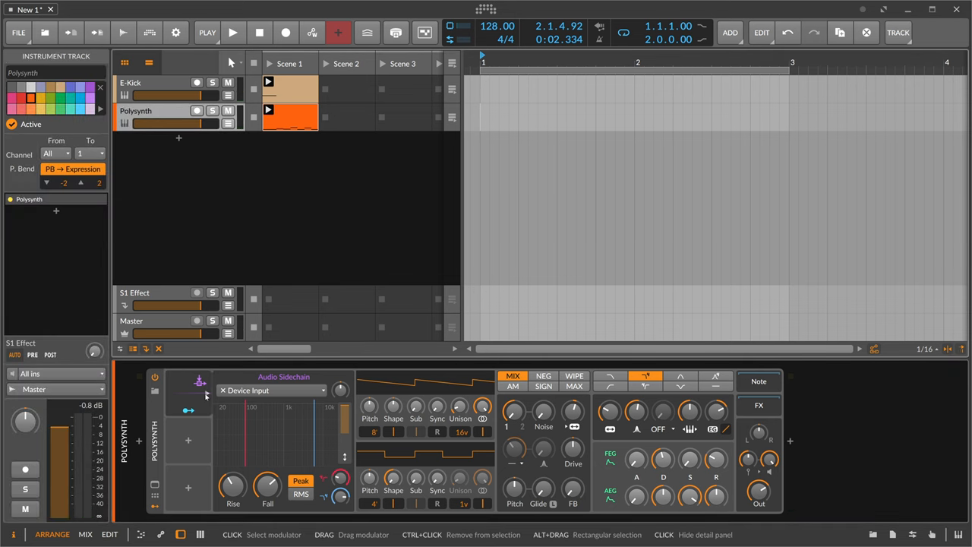
{"action": "mouse_move", "coordinate": [205, 395]}
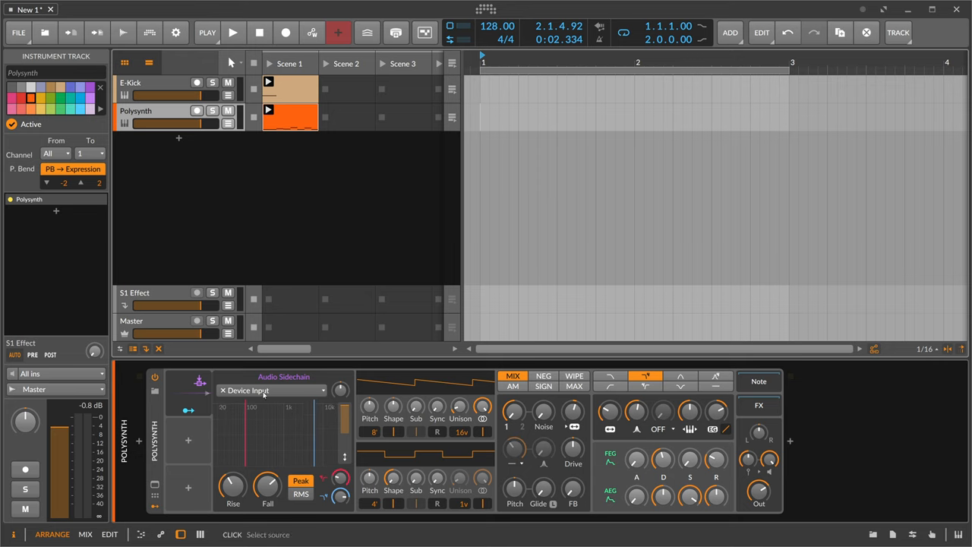
{"action": "left_click", "coordinate": [271, 389]}
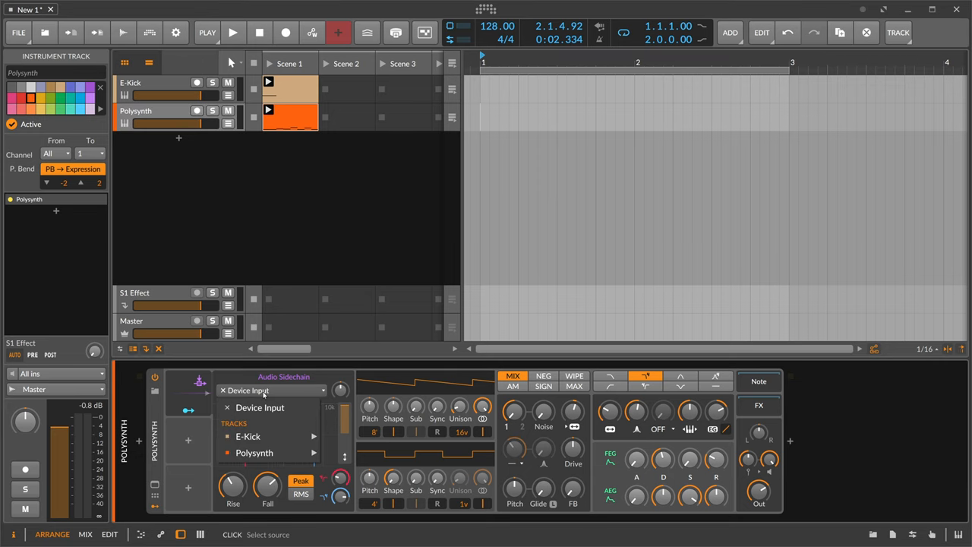
{"action": "left_click", "coordinate": [258, 407]}
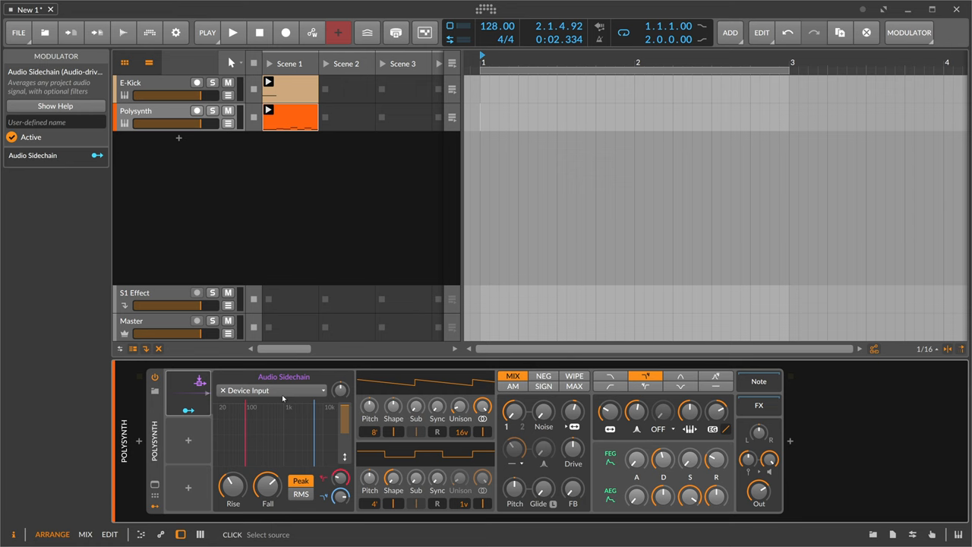
{"action": "left_click", "coordinate": [135, 110]}
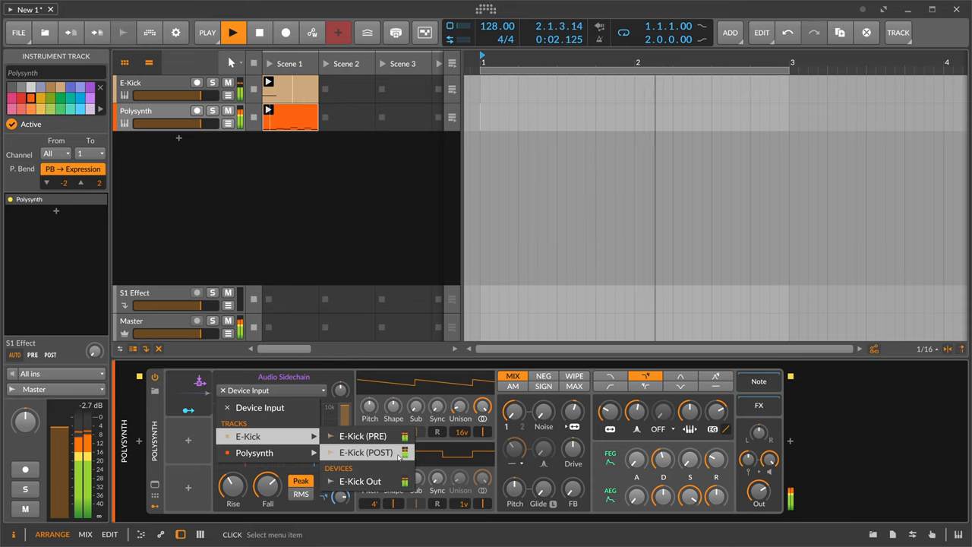
{"action": "left_click", "coordinate": [365, 452]}
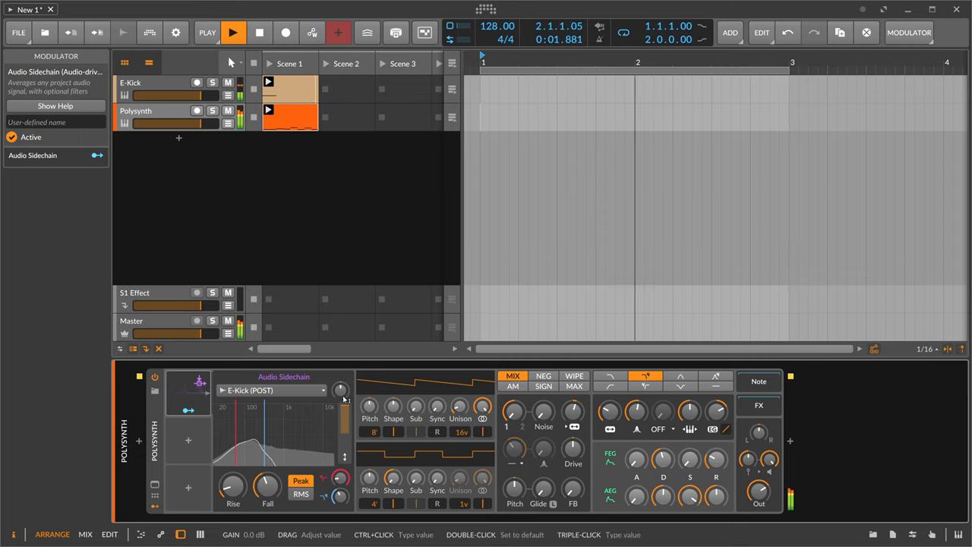
Route the sidechain to Polysynth Out at -0.532 and adjust the envelope Fall time.
{"action": "left_click_drag", "start_coordinate": [340, 389], "coordinate": [340, 390]}
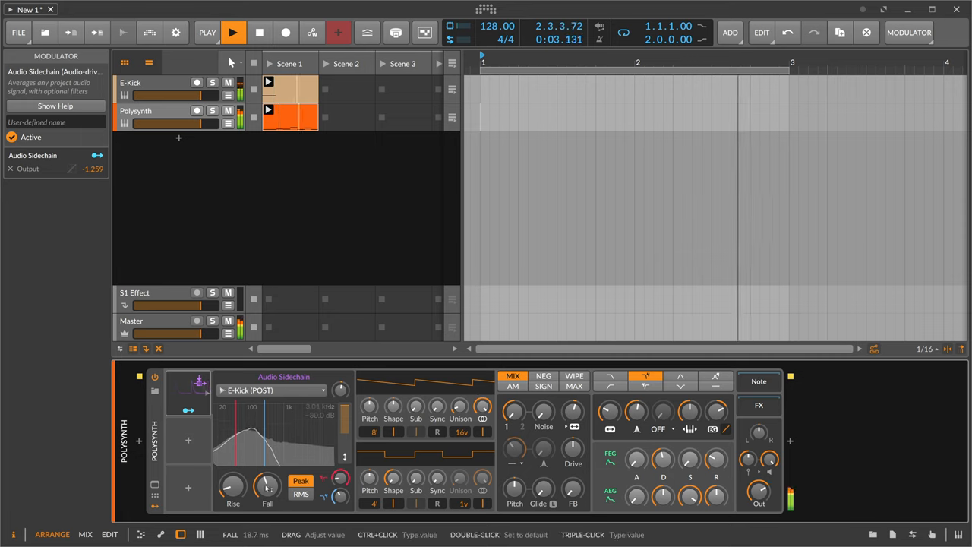
{"action": "left_click_drag", "start_coordinate": [267, 486], "coordinate": [267, 471]}
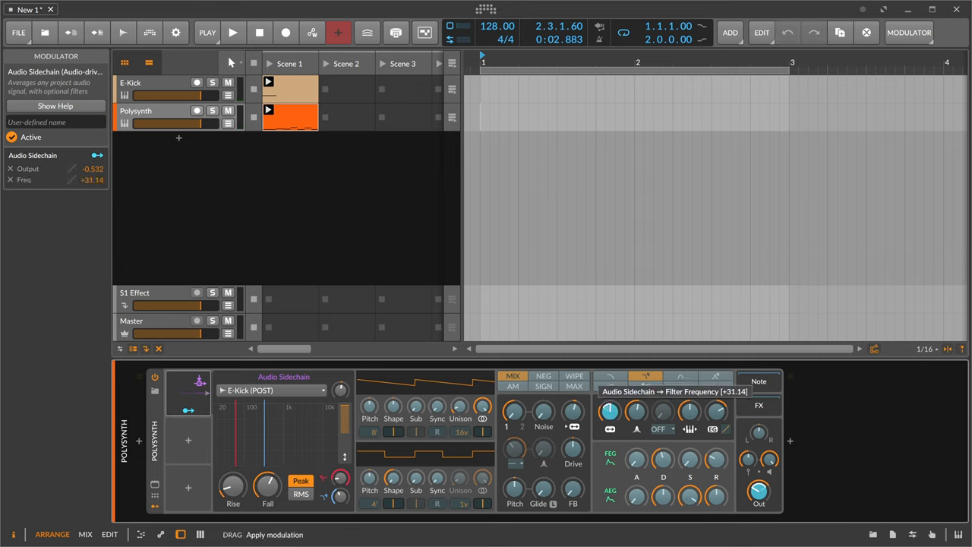
Add sidechain modulation to filter cutoff (+40.57) and oscillator 1 Sub level (+1.000).
{"action": "left_click", "coordinate": [233, 33]}
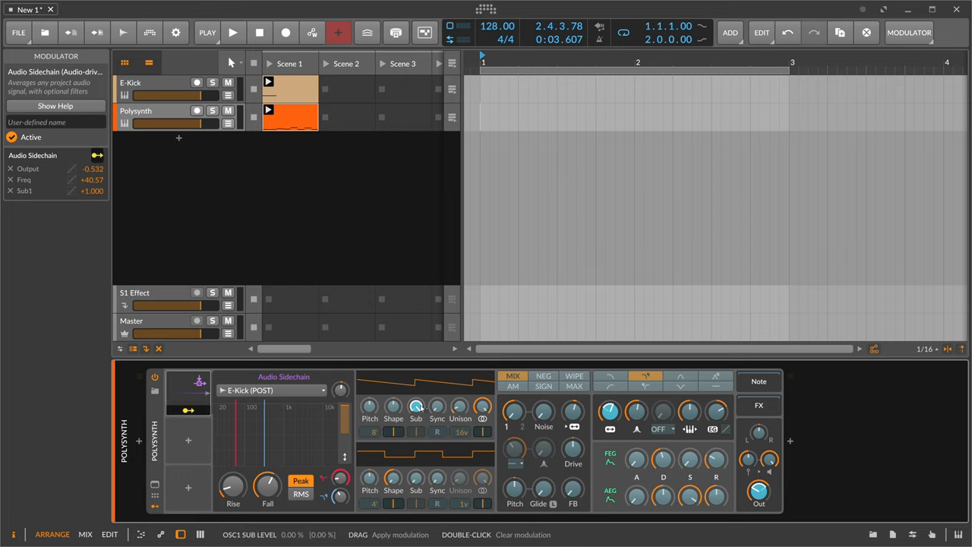
{"action": "mouse_move", "coordinate": [543, 412]}
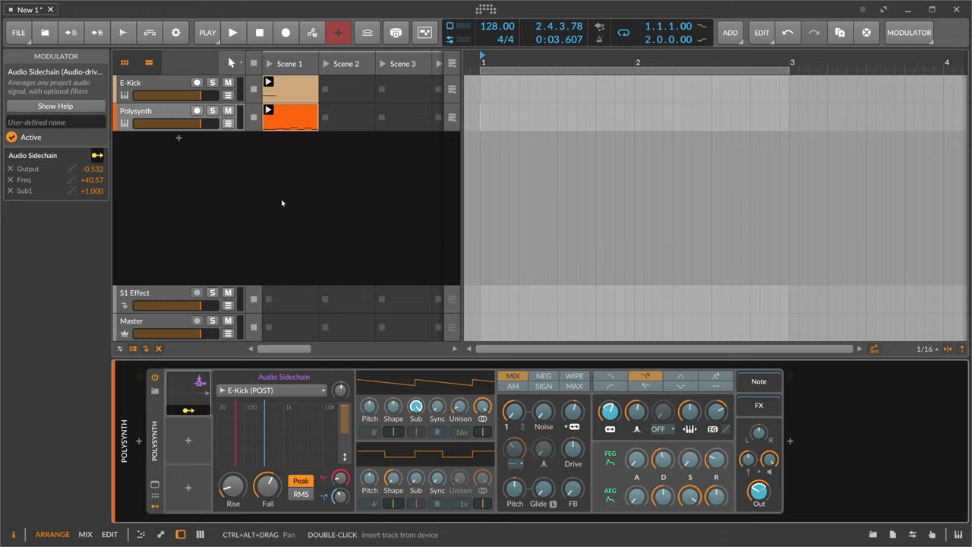
{"action": "mouse_move", "coordinate": [276, 161]}
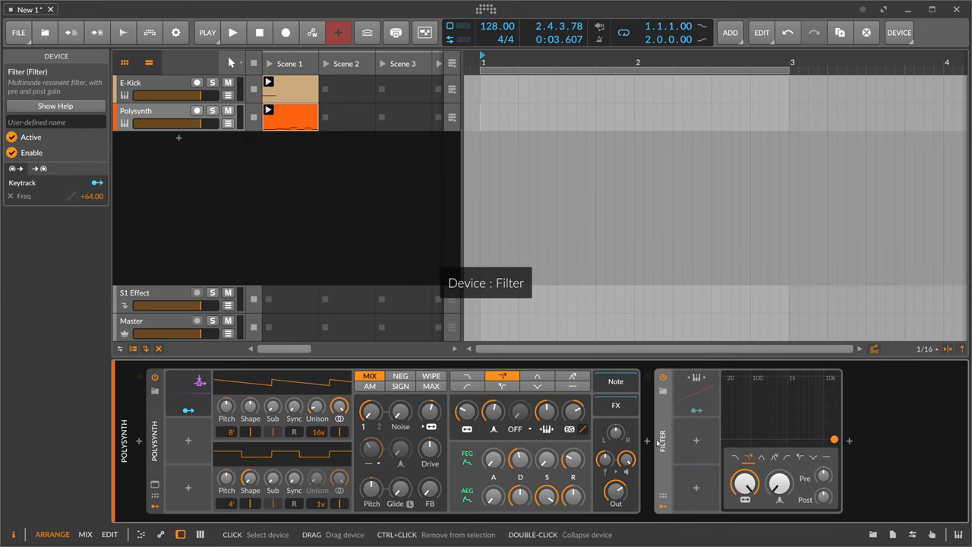
Place a Filter device right after Polysynth, its frequency keytracked at +64.00.
{"action": "left_click", "coordinate": [233, 32]}
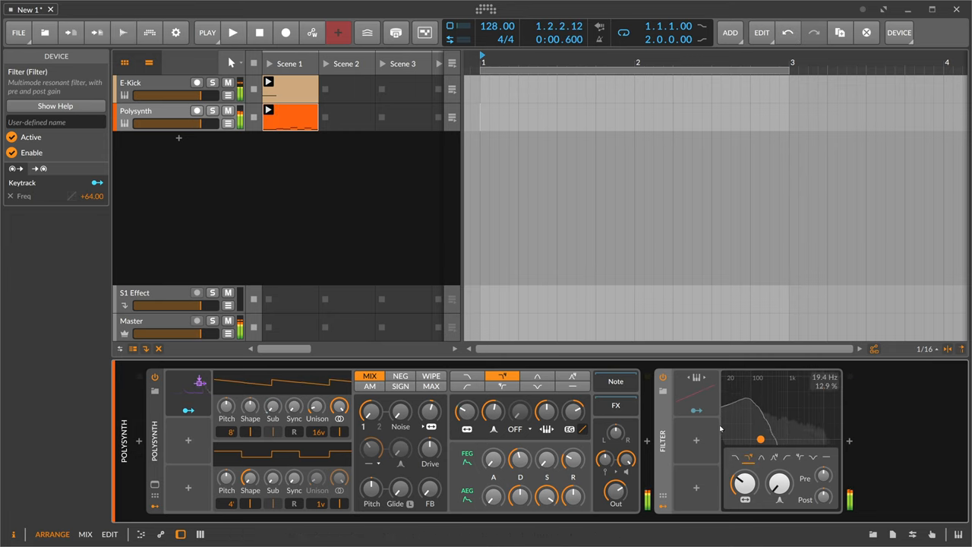
Search 'audio' in the Filter's modulator browser and insert Audio Sidechain.
{"action": "left_click", "coordinate": [682, 392]}
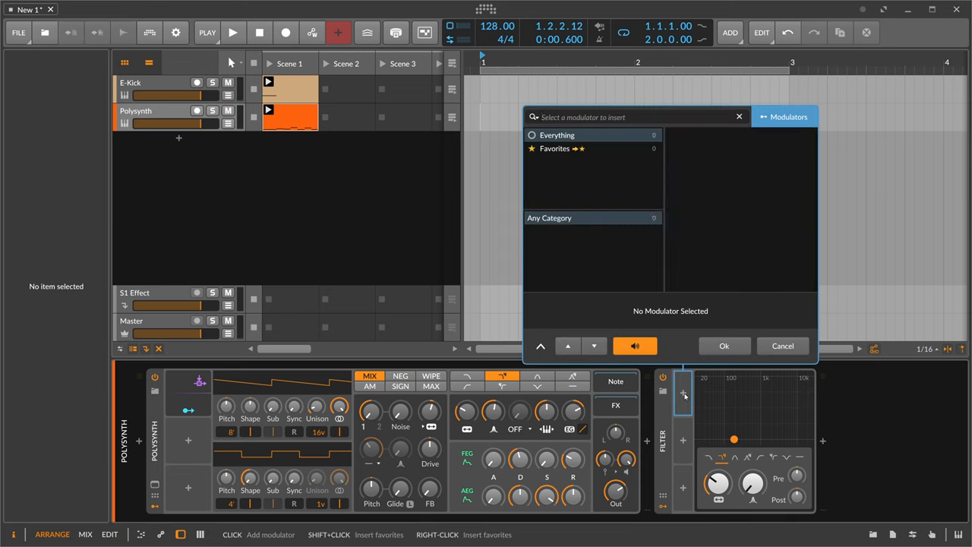
{"action": "type", "text": "audio"}
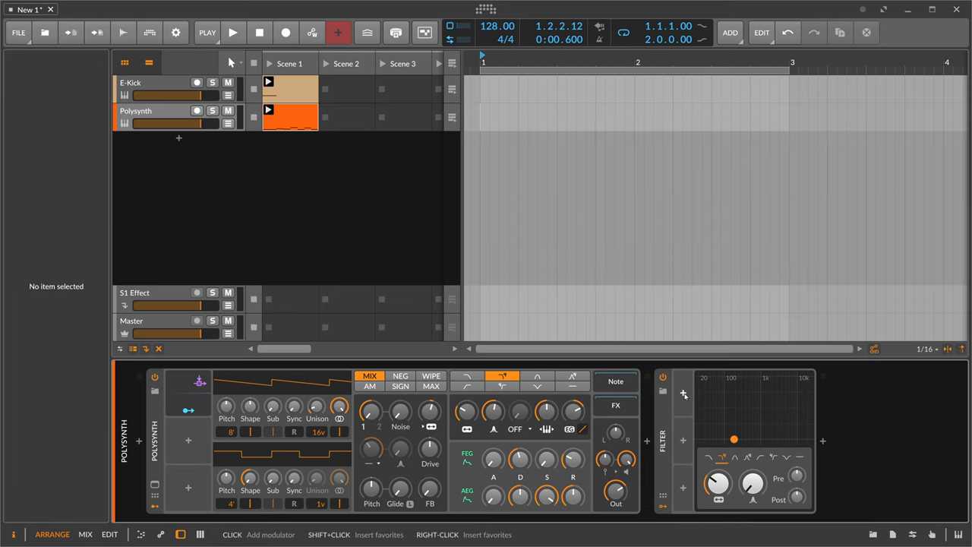
{"action": "left_click", "coordinate": [683, 391]}
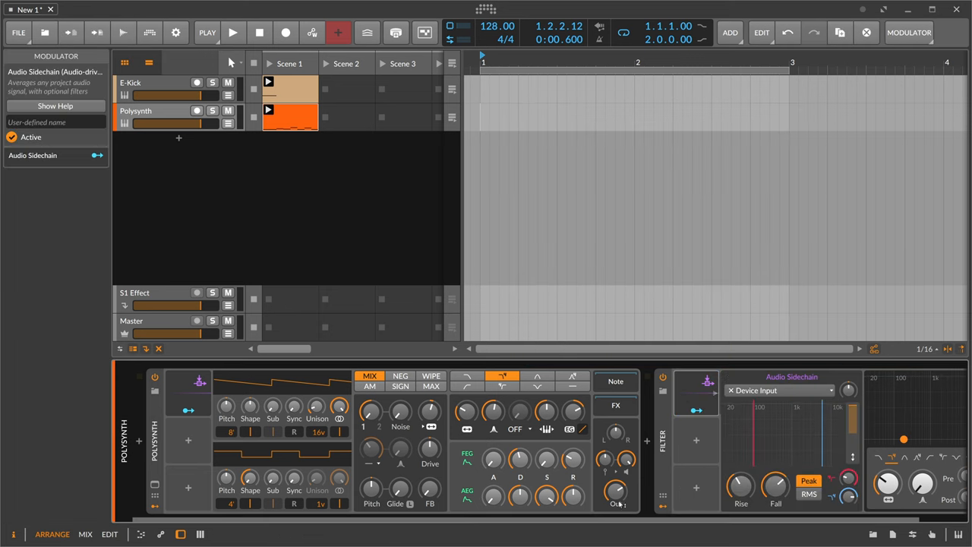
{"action": "left_click", "coordinate": [779, 390]}
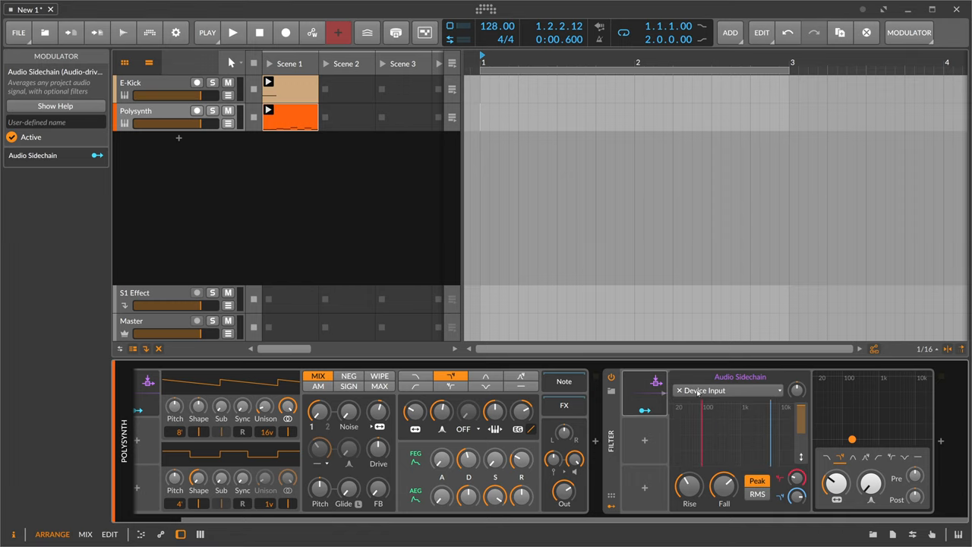
{"action": "mouse_move", "coordinate": [512, 475]}
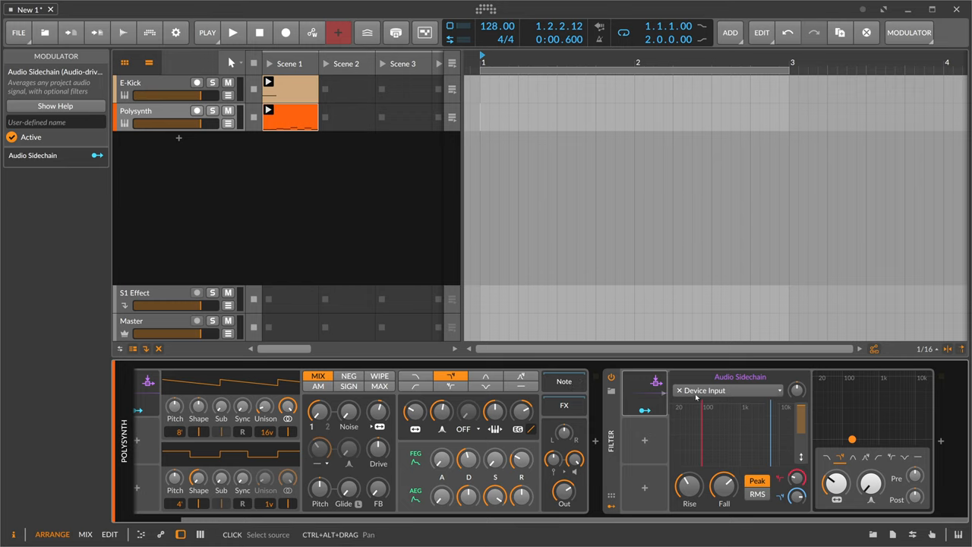
{"action": "left_click", "coordinate": [728, 390]}
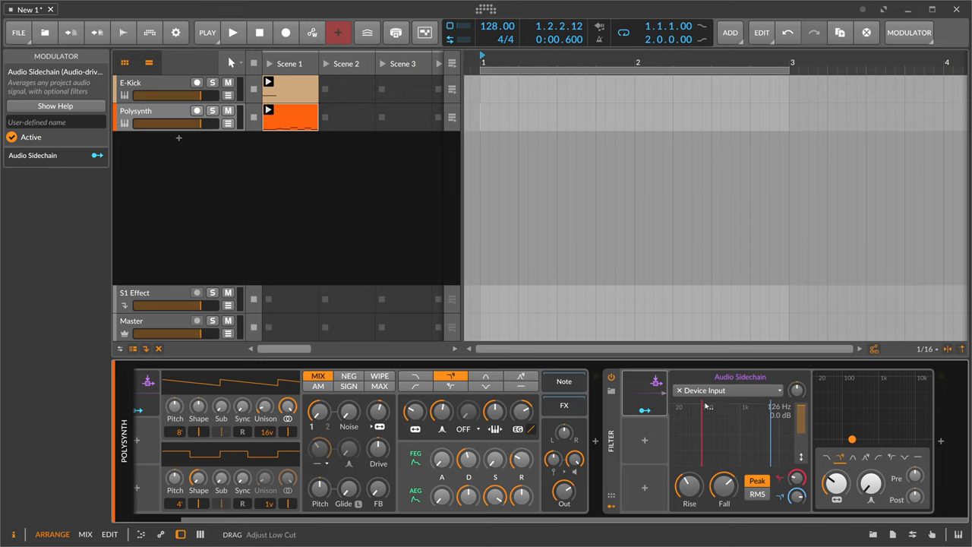
{"action": "left_click", "coordinate": [233, 33]}
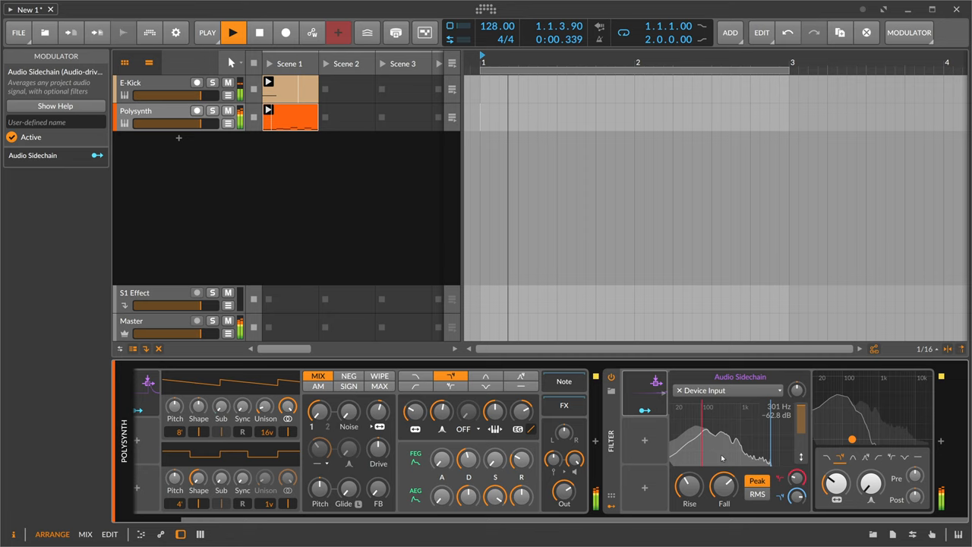